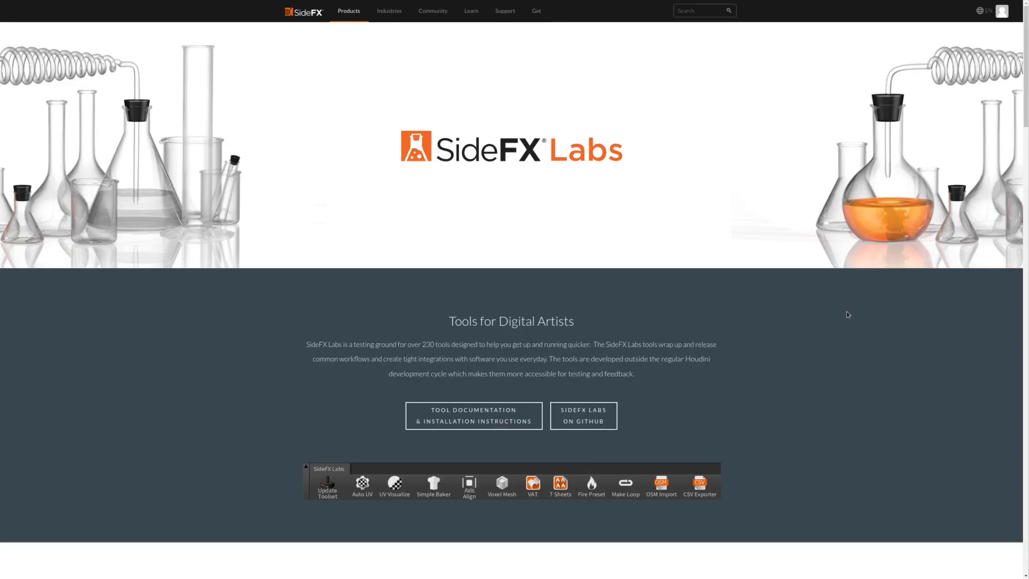
# Choose Raw UDP Data as mocapstream2's Mocap Device and set its port to 11112.
pyautogui.scroll(-3)
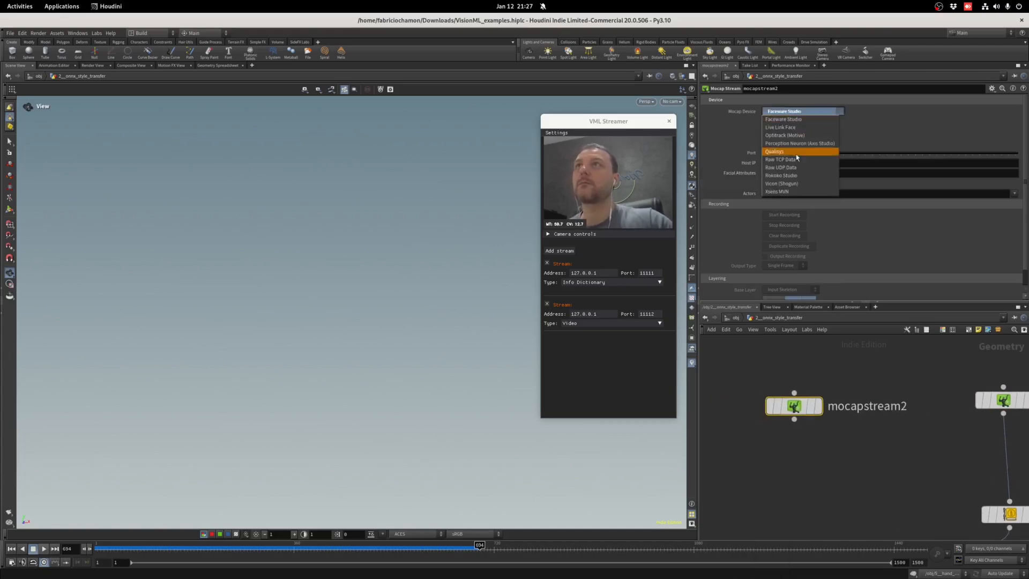
pyautogui.click(782, 167)
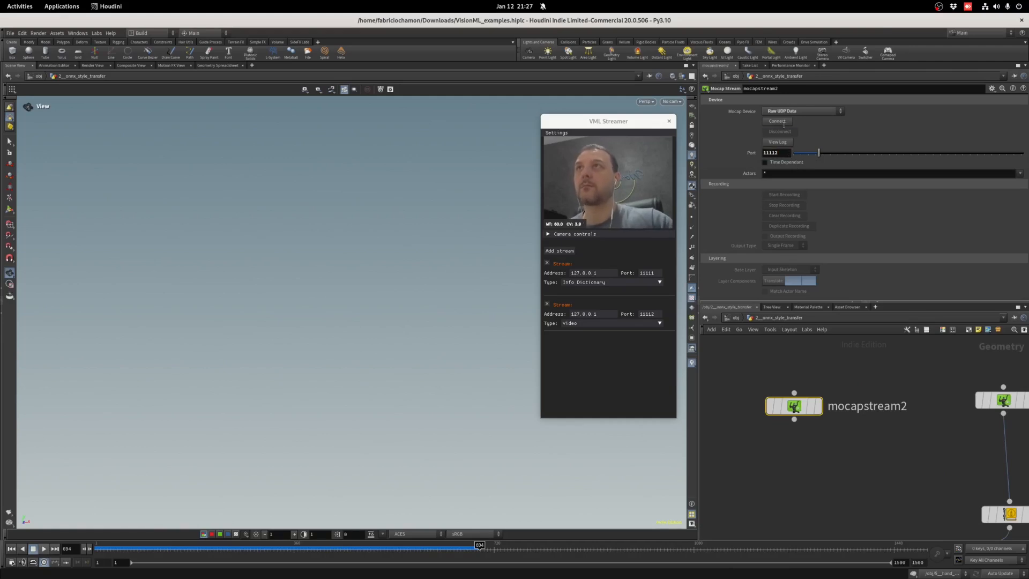
pyautogui.click(778, 121)
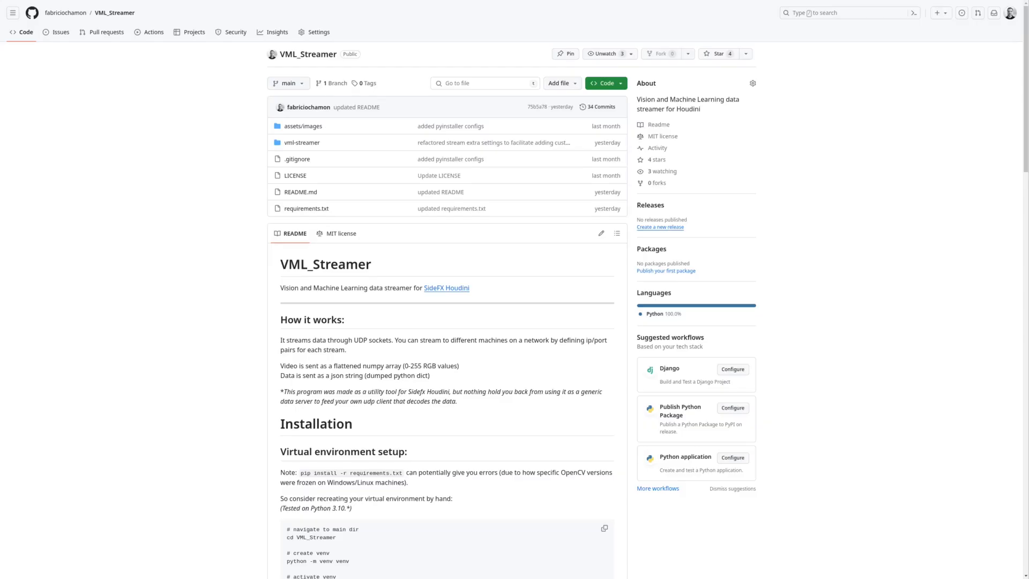
# Scroll the VML_Streamer README down to its Installation and Running sections.
pyautogui.scroll(-3)
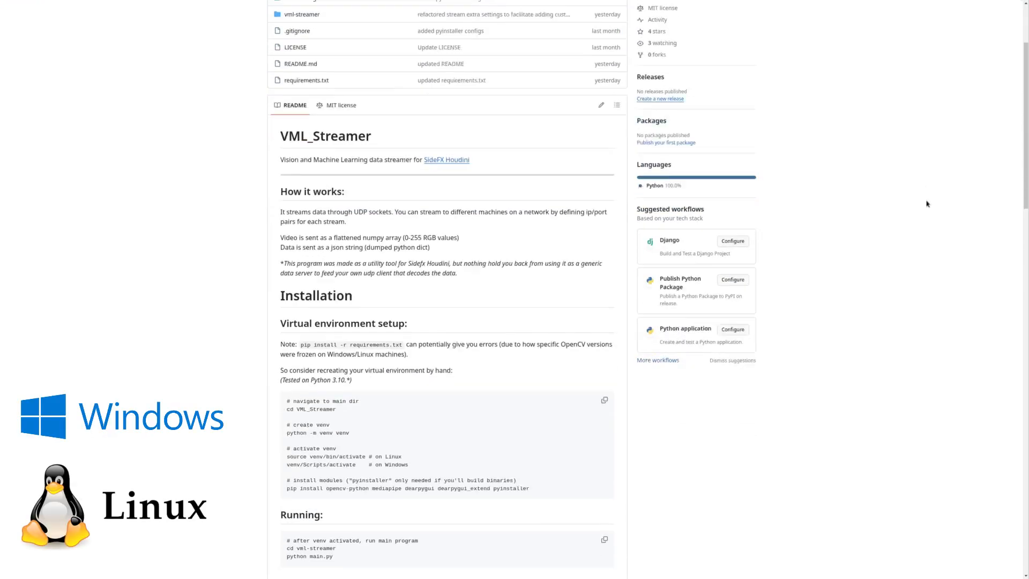
pyautogui.scroll(-3)
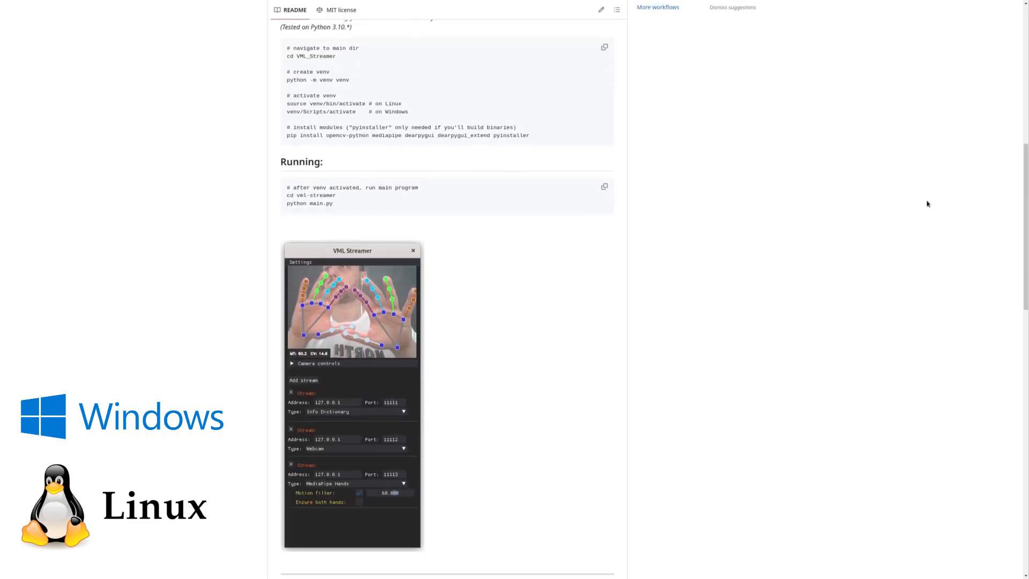
pyautogui.scroll(-3)
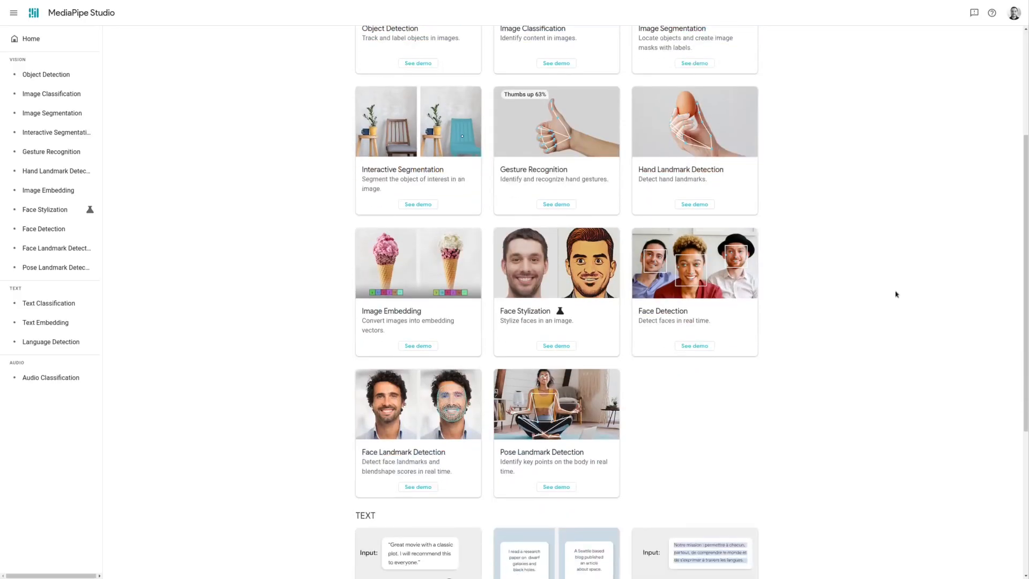
# Browse the MediaPipe Studio Vision demo cards for hand, face and pose detection.
pyautogui.click(417, 487)
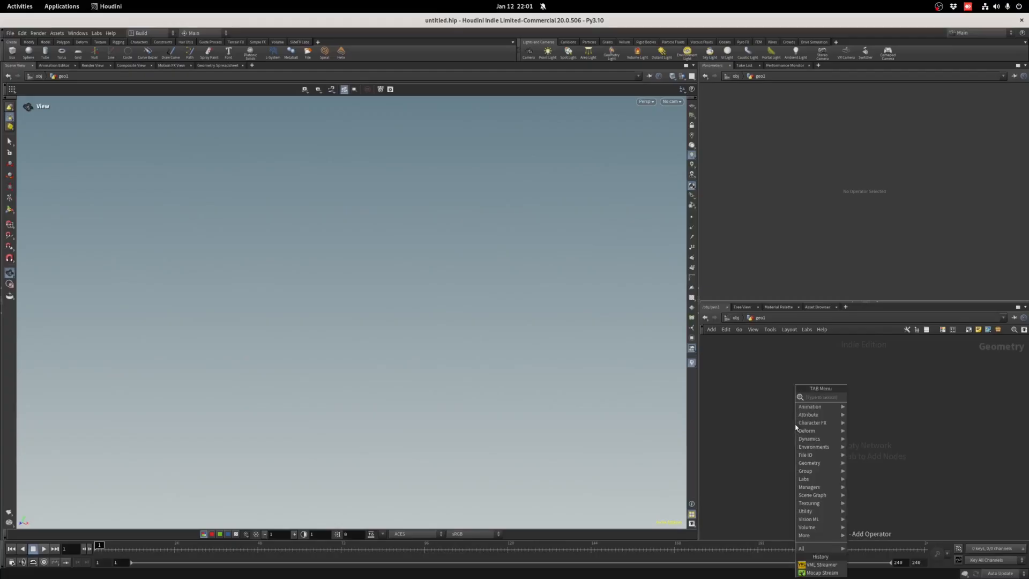
# Launch VML Streamer via 'vml' and add an outgoing stream to 127.0.0.1 port 11111.
pyautogui.write('vml')
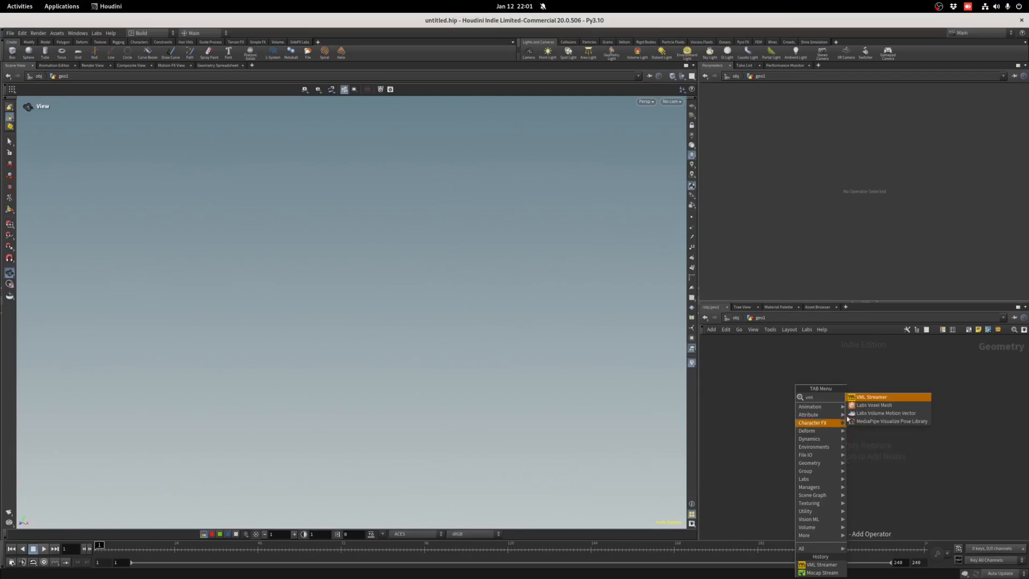
pyautogui.click(872, 397)
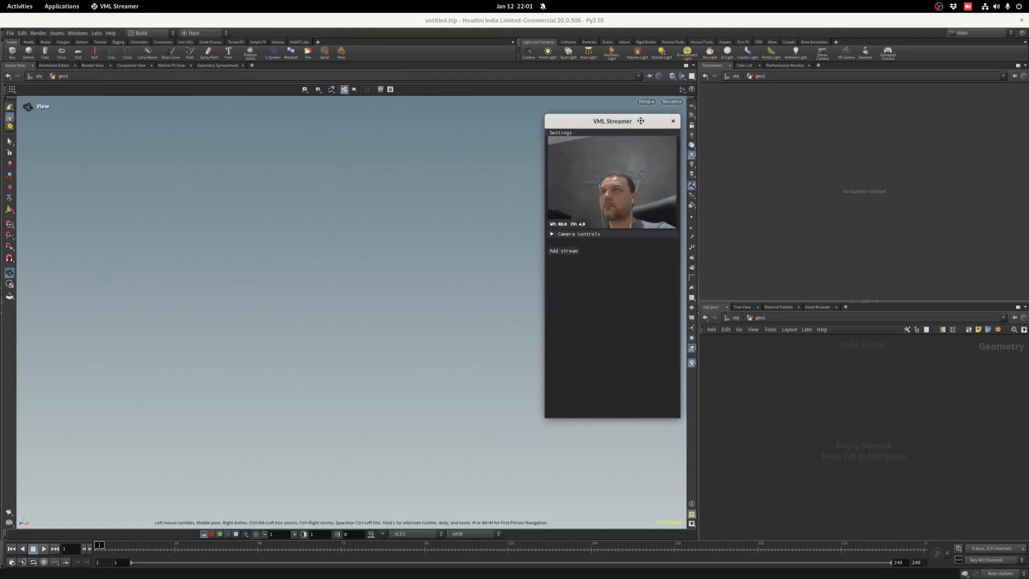
pyautogui.click(663, 282)
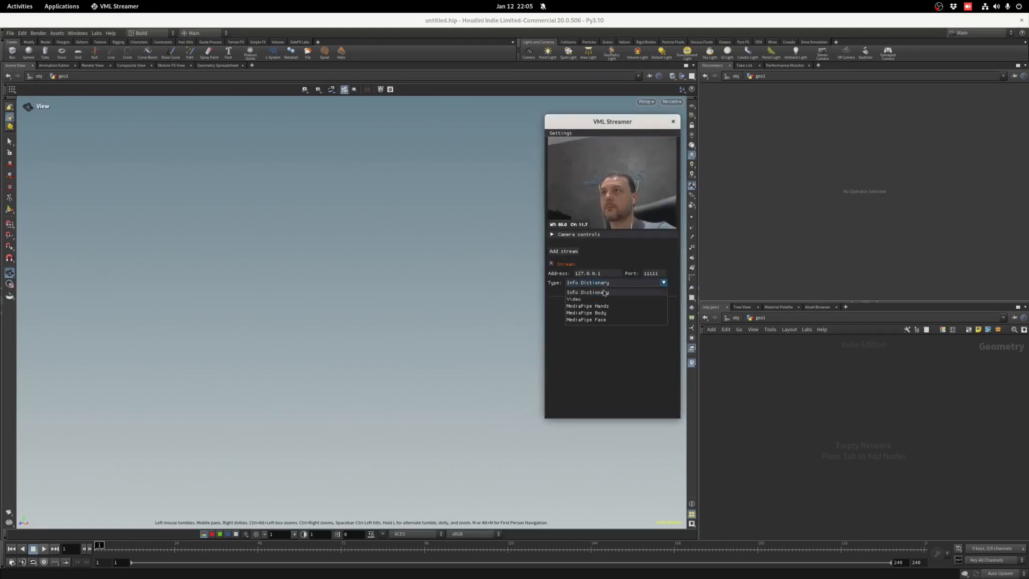
# Send Video from the stream and connect a Mocap Stream node as Raw UDP Data.
pyautogui.click(573, 299)
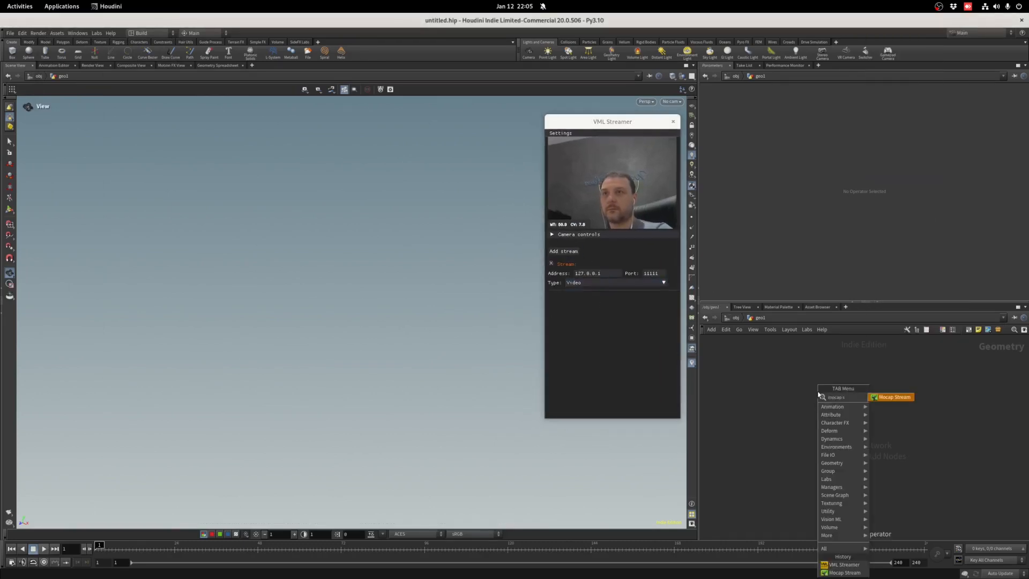
pyautogui.click(891, 397)
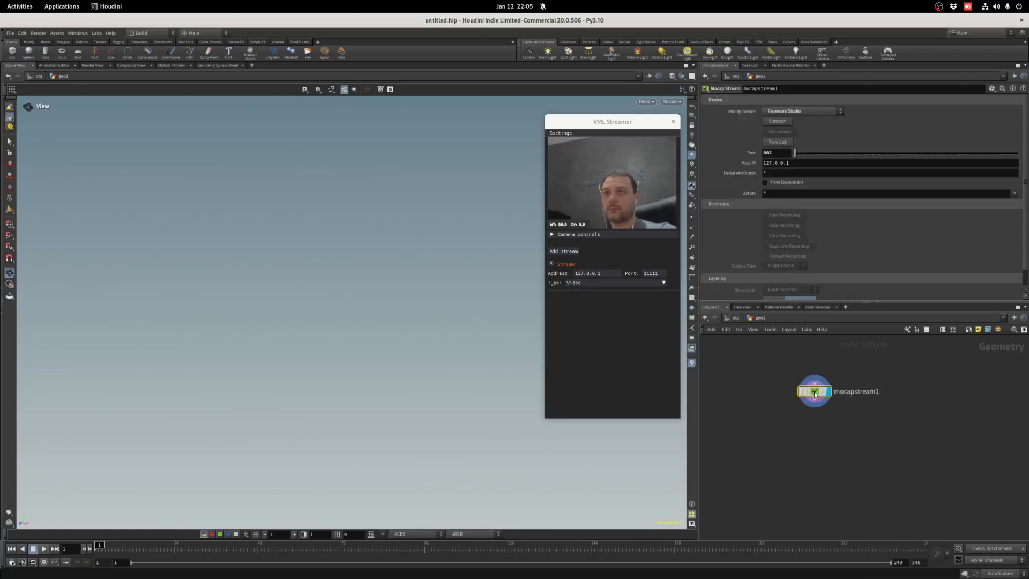
pyautogui.click(802, 110)
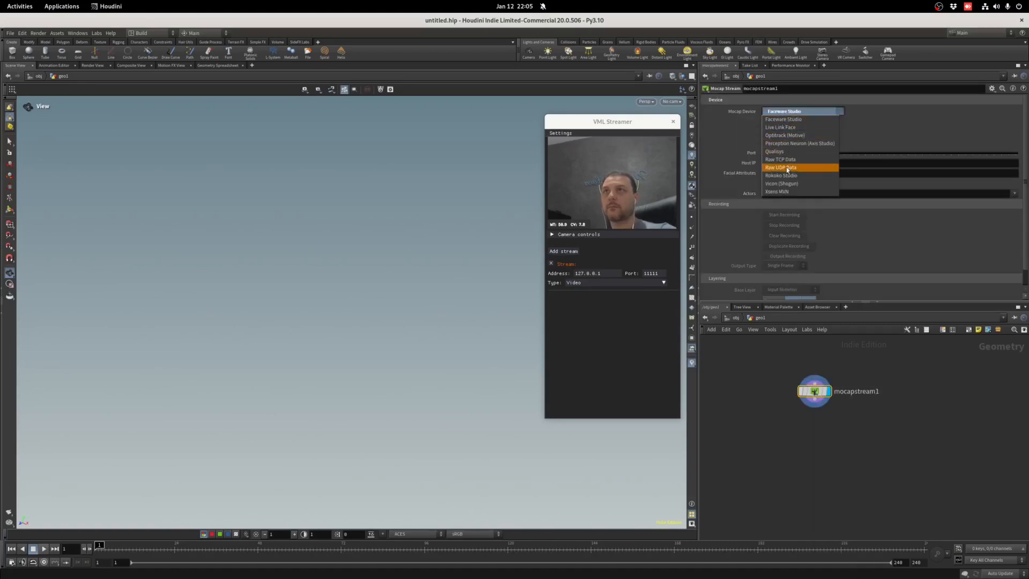
pyautogui.click(781, 167)
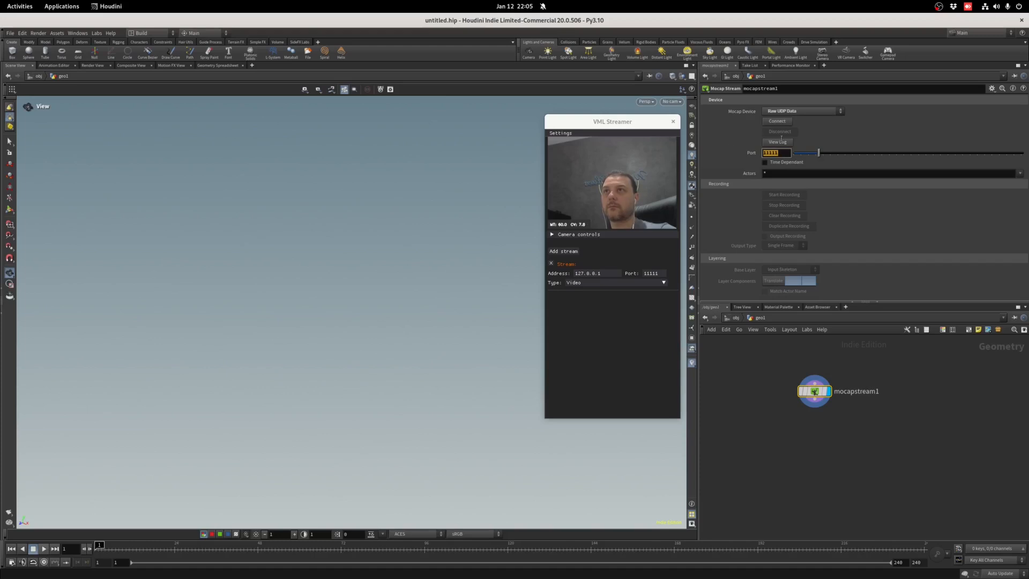
pyautogui.click(777, 121)
pyautogui.write('decode')
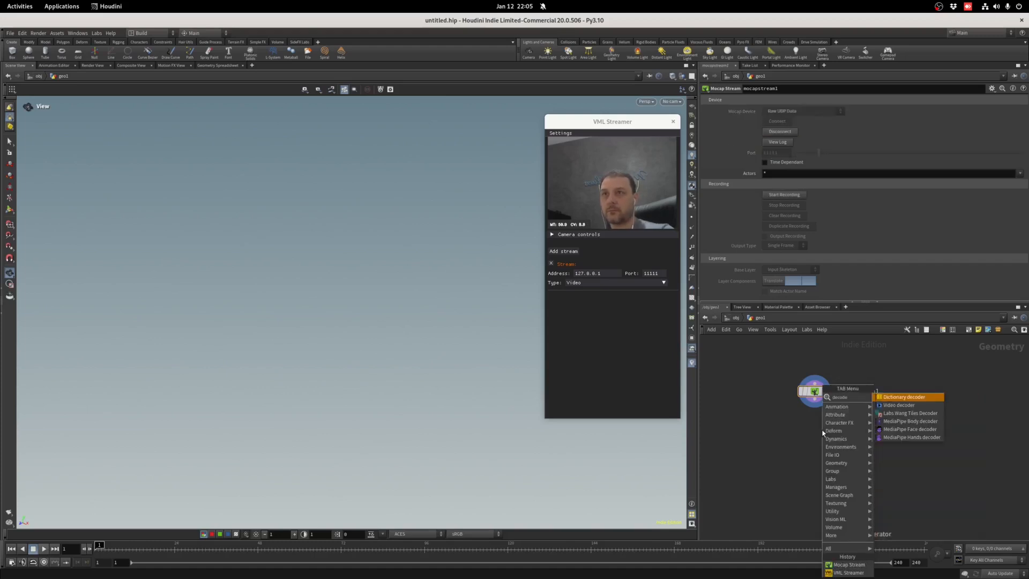
# Add a Video decoder node and wire mocapstream1 into it to decode the webcam feed.
pyautogui.click(898, 405)
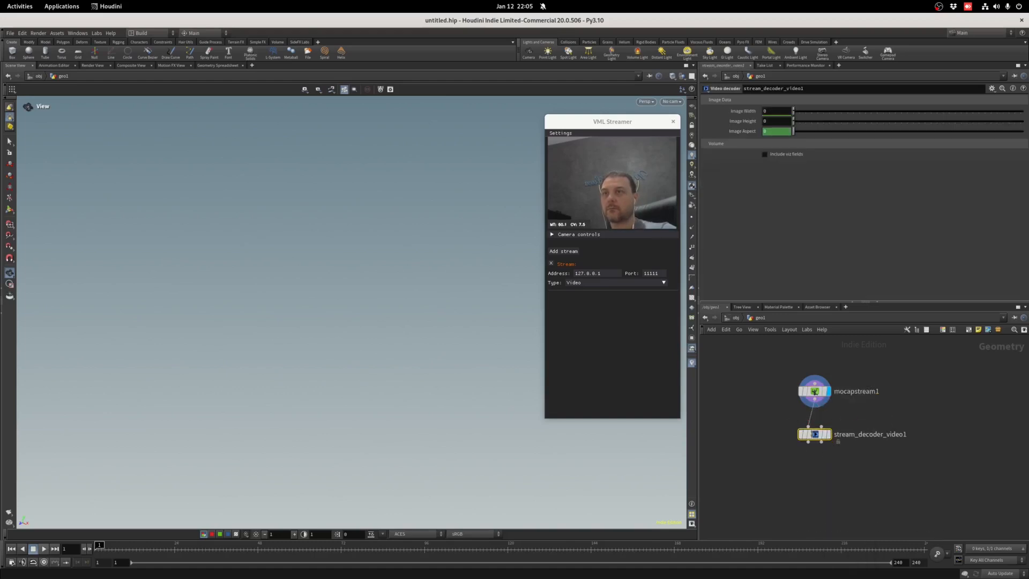
pyautogui.click(813, 434)
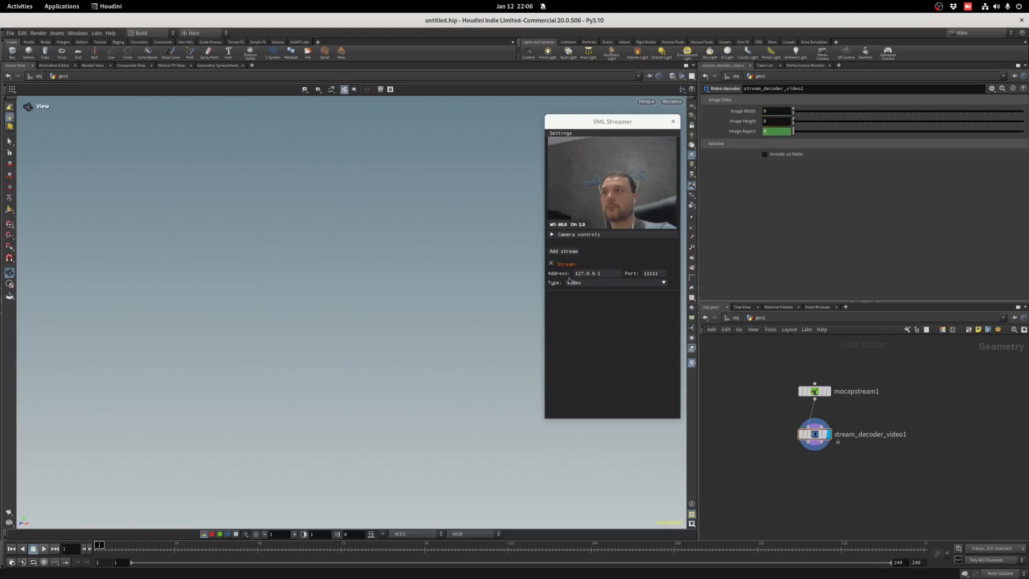
pyautogui.click(563, 251)
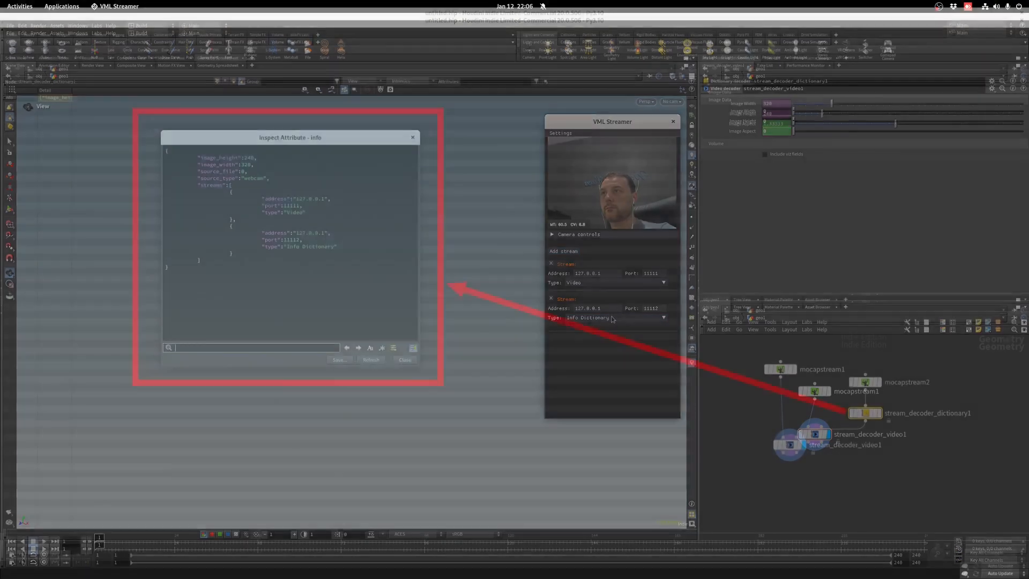
# Set the second VML Streamer stream on port 11112 to type Info Dictionary.
pyautogui.click(673, 121)
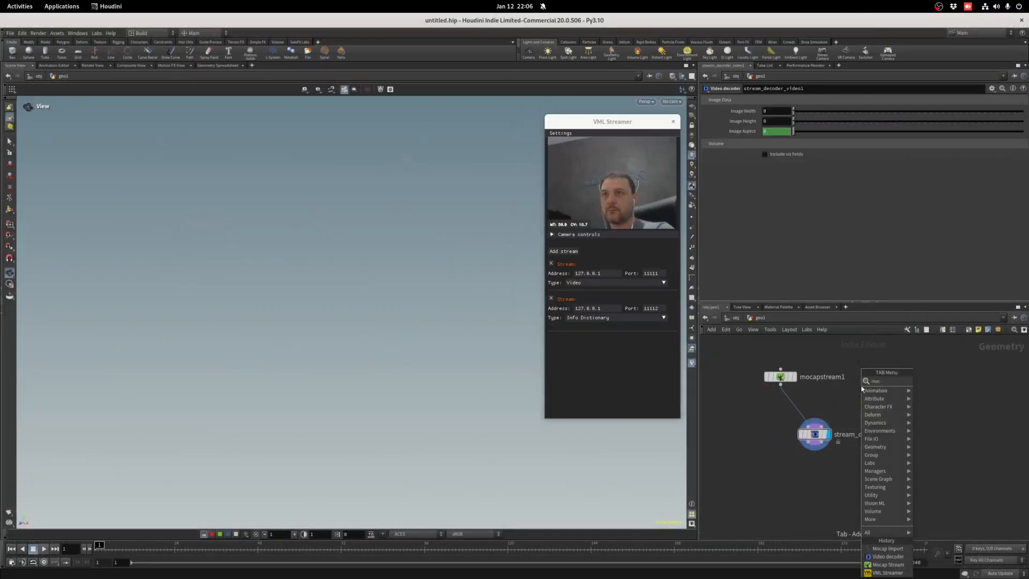
# Add mocapstream2 on Raw UDP Data, connect it, and feed it into a Dictionary decoder.
pyautogui.click(889, 564)
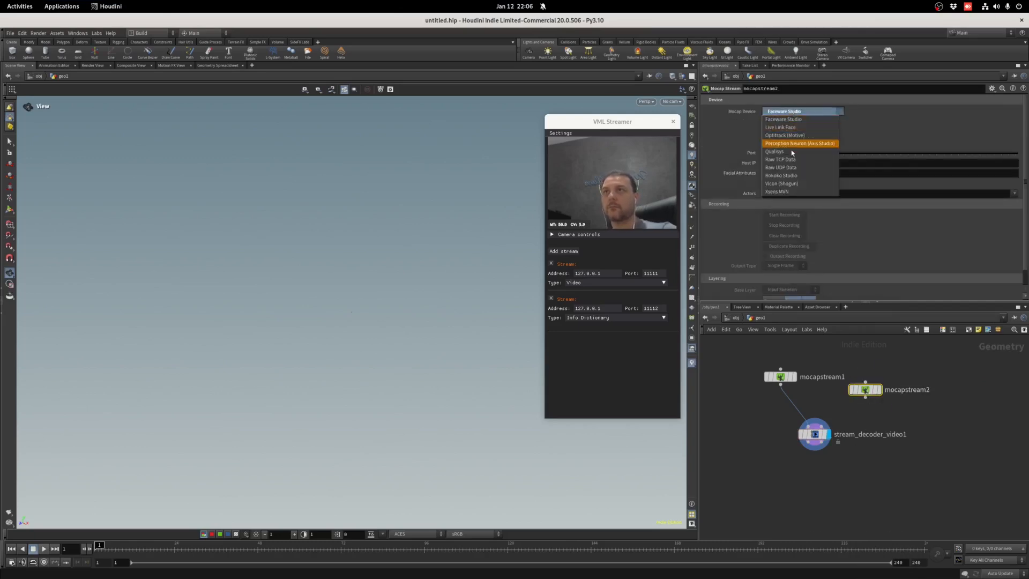
pyautogui.click(780, 168)
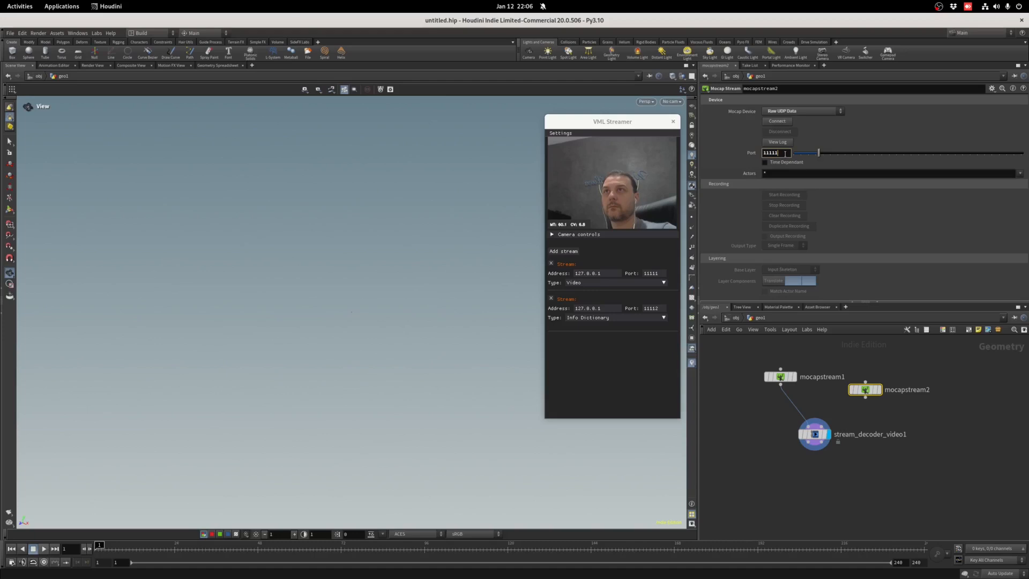
pyautogui.click(778, 121)
pyautogui.write('decode')
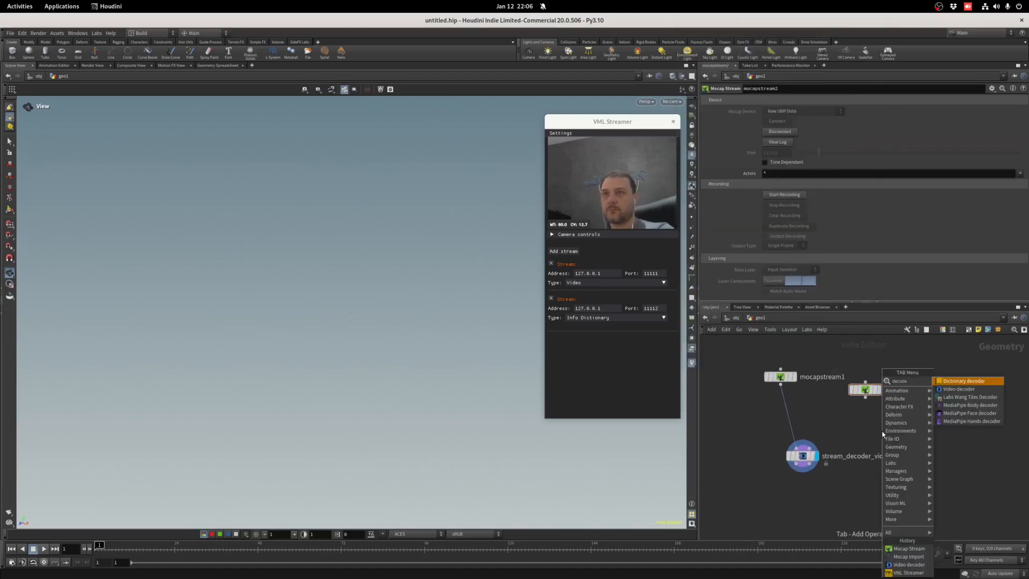
pyautogui.click(963, 381)
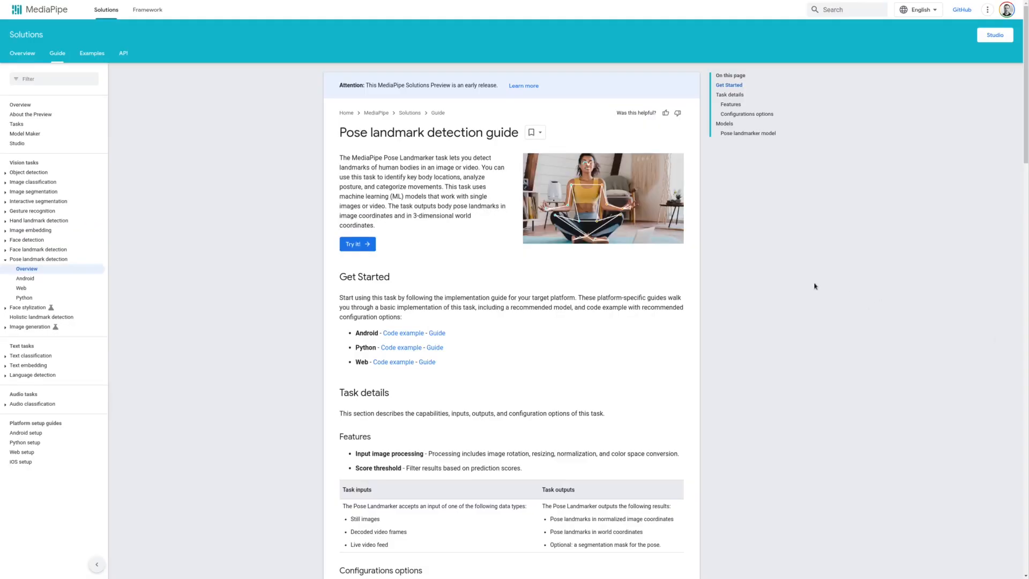
# Open the Pose landmark detection Overview in the MediaPipe Solutions sidebar.
pyautogui.click(21, 61)
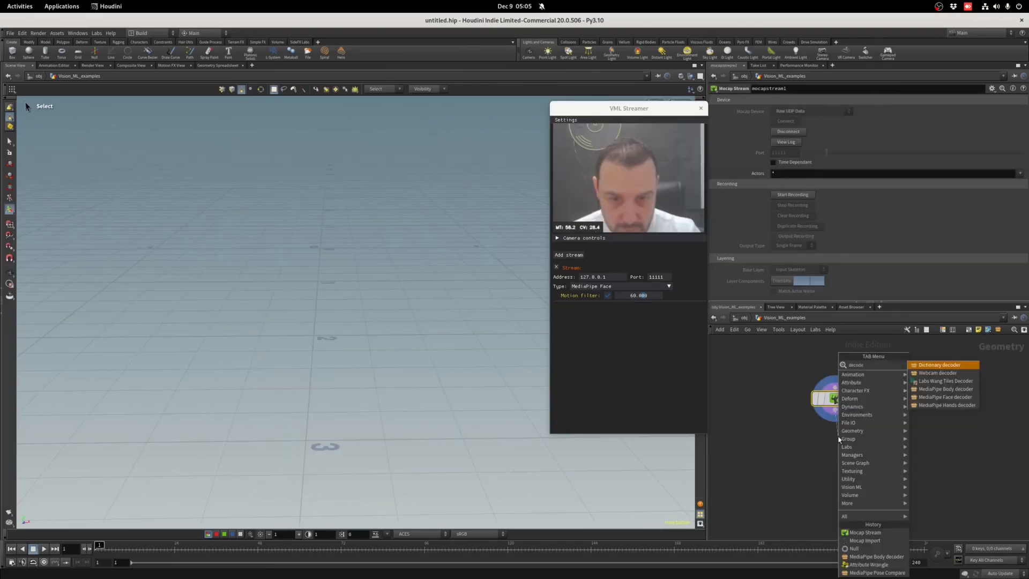
# Add a MediaPipe Face decoder node for the incoming face stream on port 11111.
pyautogui.click(946, 397)
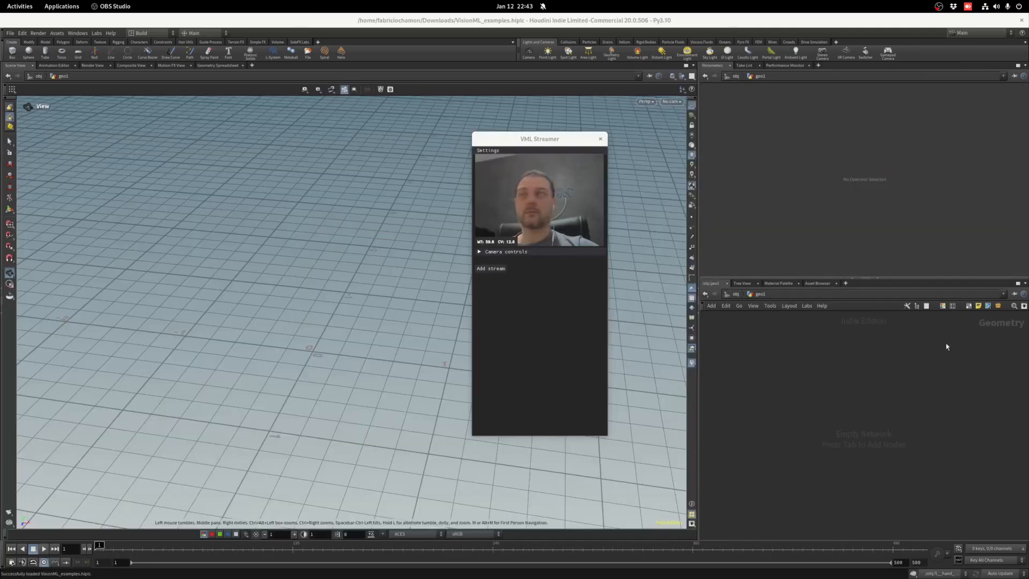
# View the Video Decoder help page describing its stream inputs and image data parameters.
pyautogui.click(491, 268)
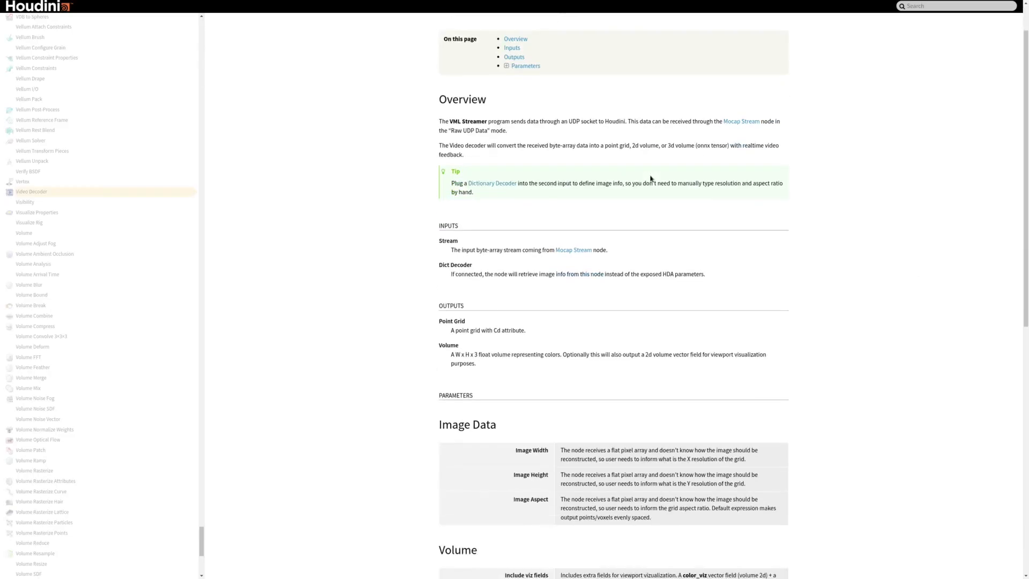
# View the Dictionary Decoder and Point Grid to Tensor help pages, then the VML_Streamer GitHub repository.
pyautogui.click(492, 183)
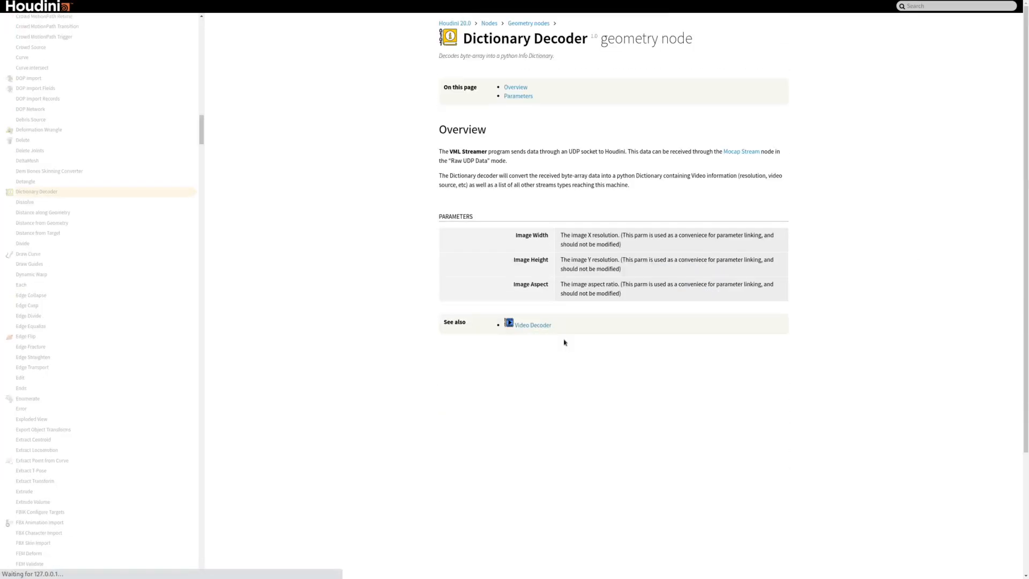
pyautogui.click(533, 324)
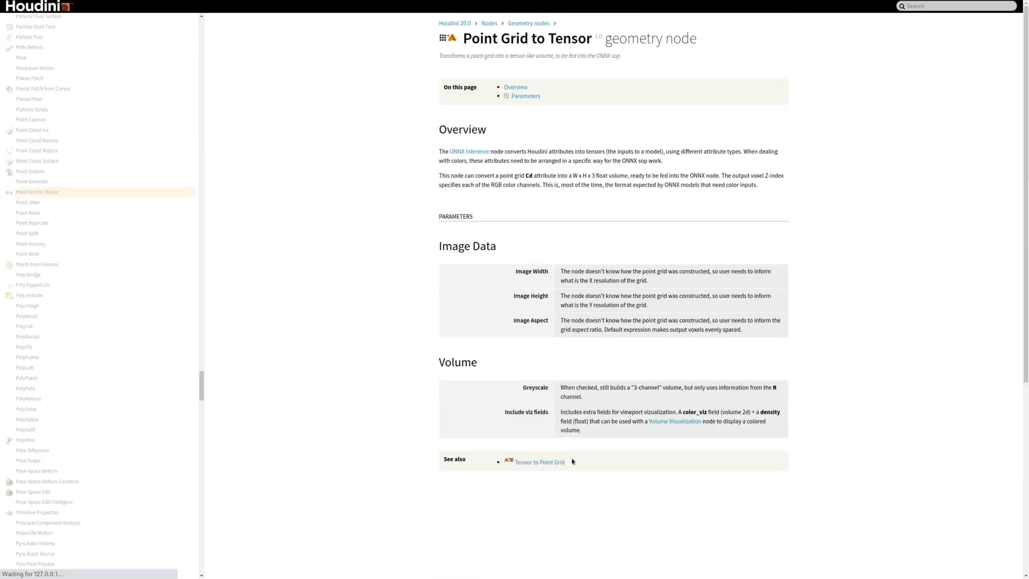
pyautogui.click(540, 461)
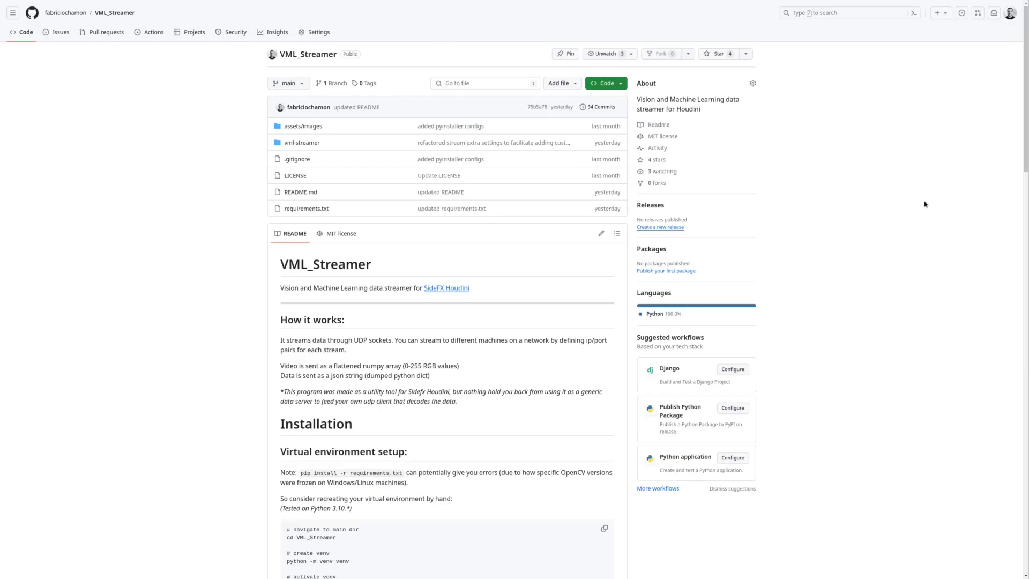
# Scroll the VML_Streamer README past installation and running to 'Adding custom streams'.
pyautogui.scroll(-3)
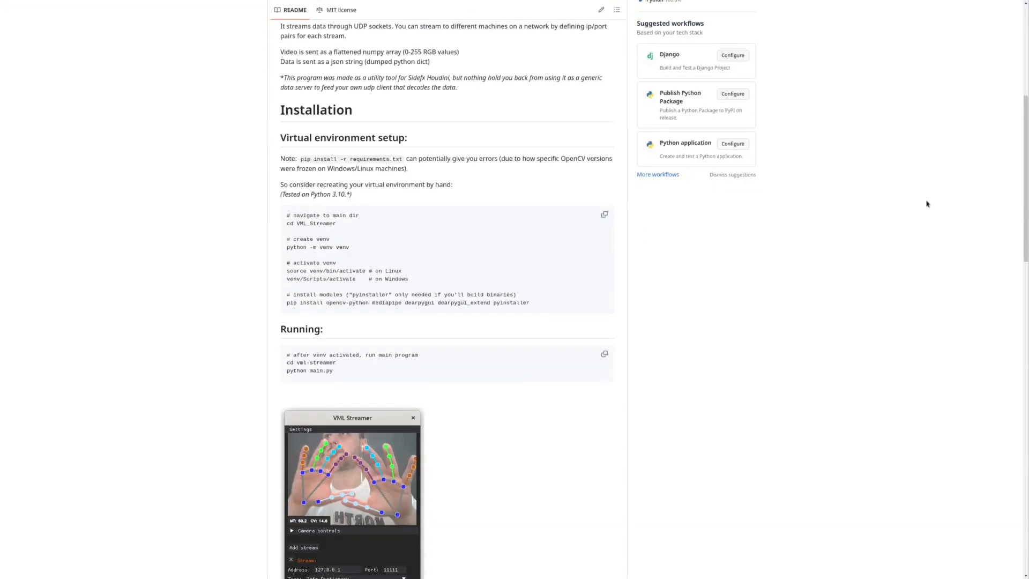
pyautogui.scroll(-3)
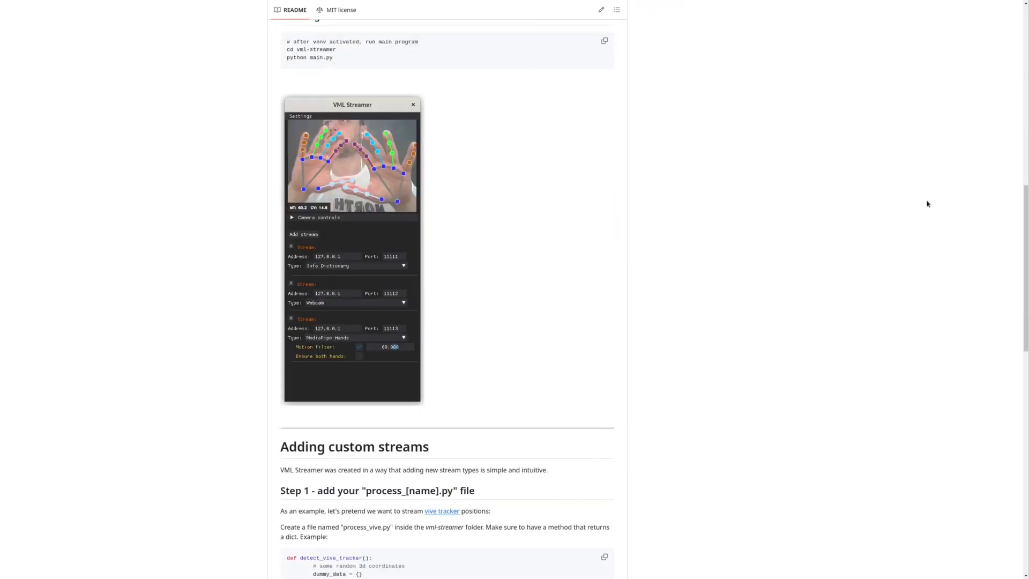
pyautogui.scroll(-3)
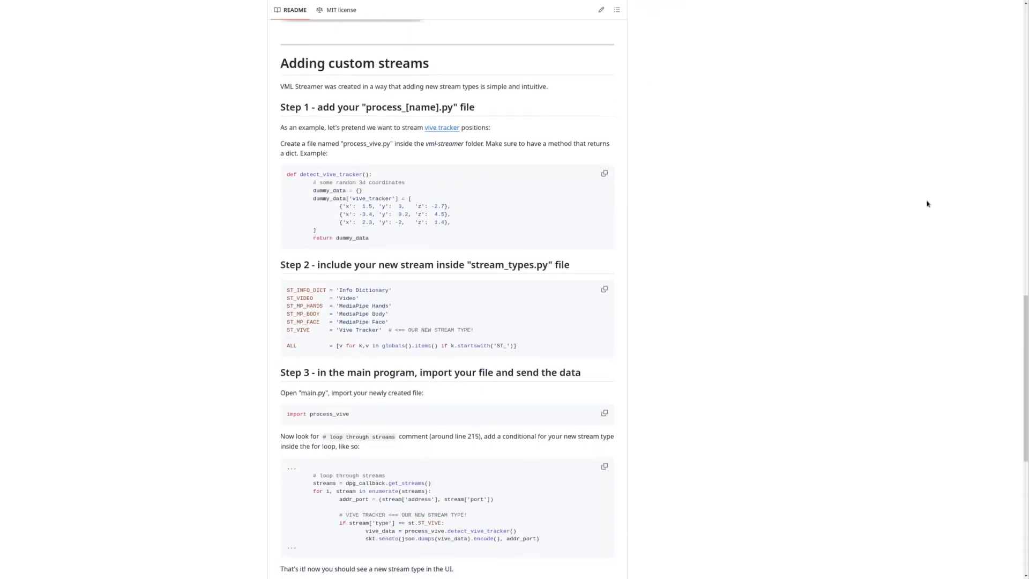